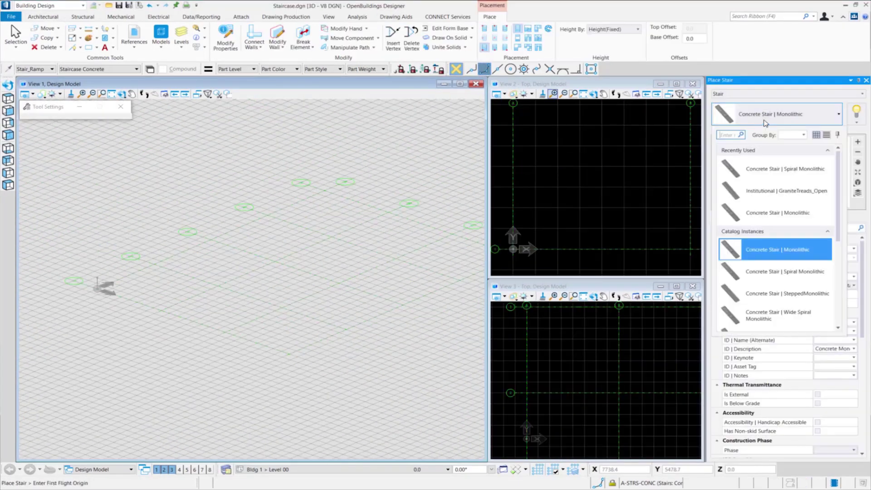
mouse_move(766, 191)
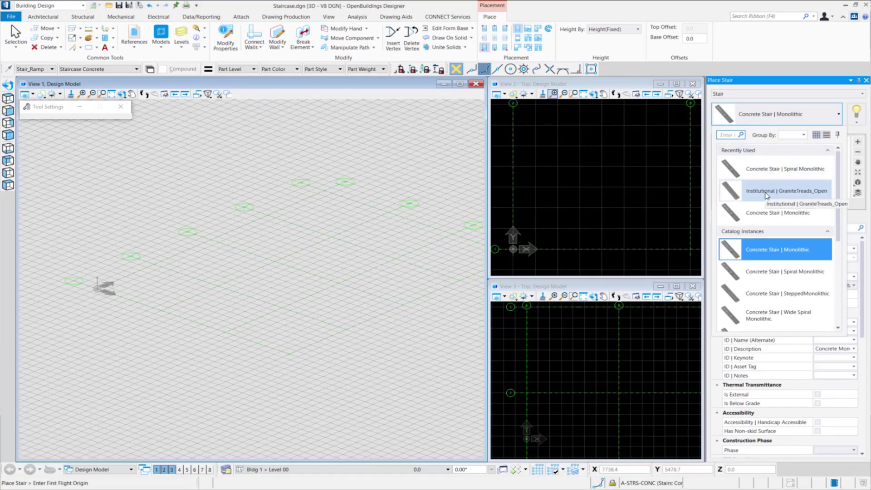
Pick Institutional | GraniteTreads_Open from the recently used stair types
left_click(786, 190)
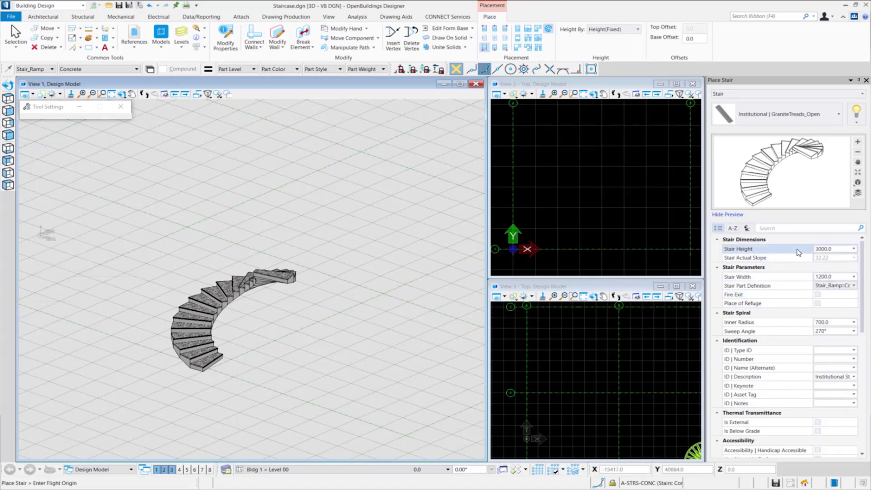
mouse_move(780, 332)
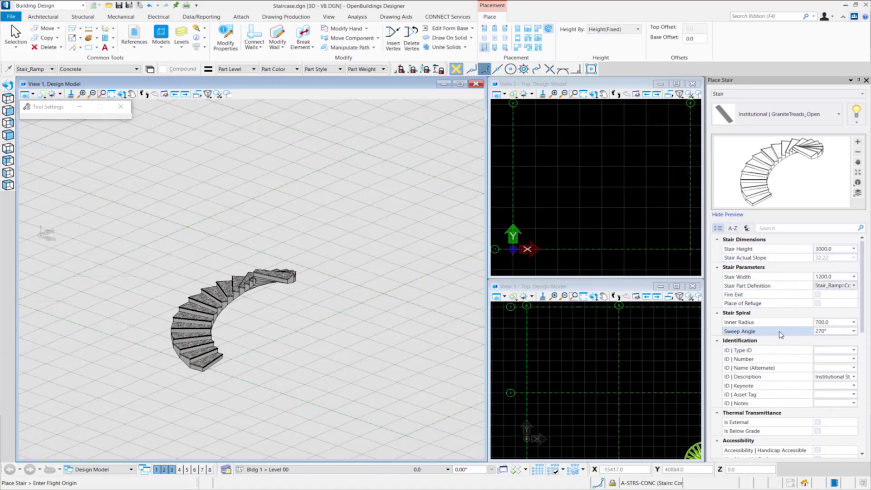
Enter -180 in the Stair Spiral Sweep Angle field and confirm it
left_click(832, 331)
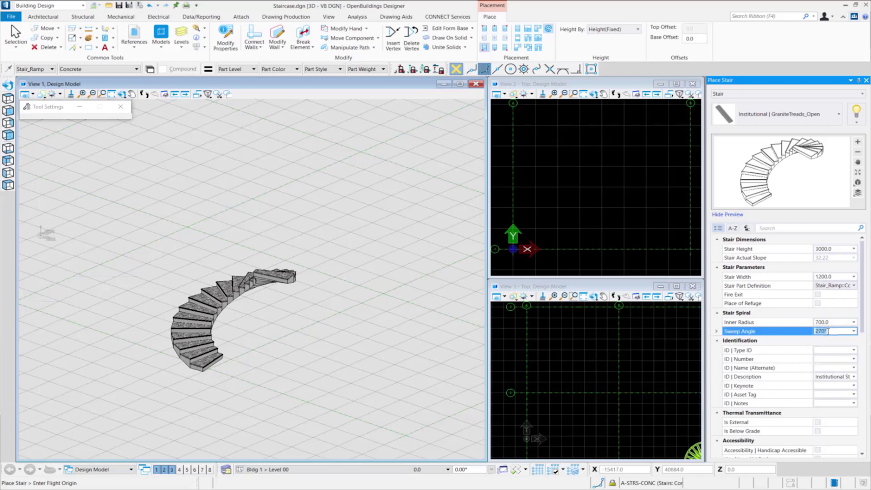
type("-180")
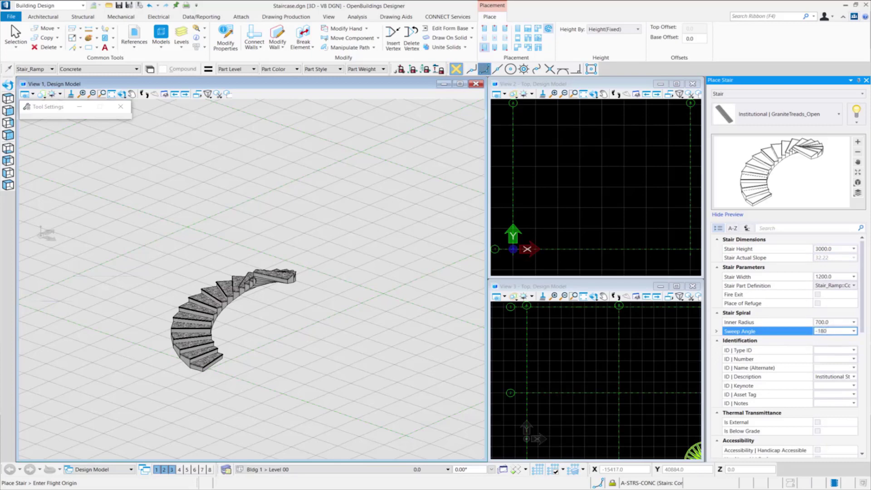
left_click(830, 322)
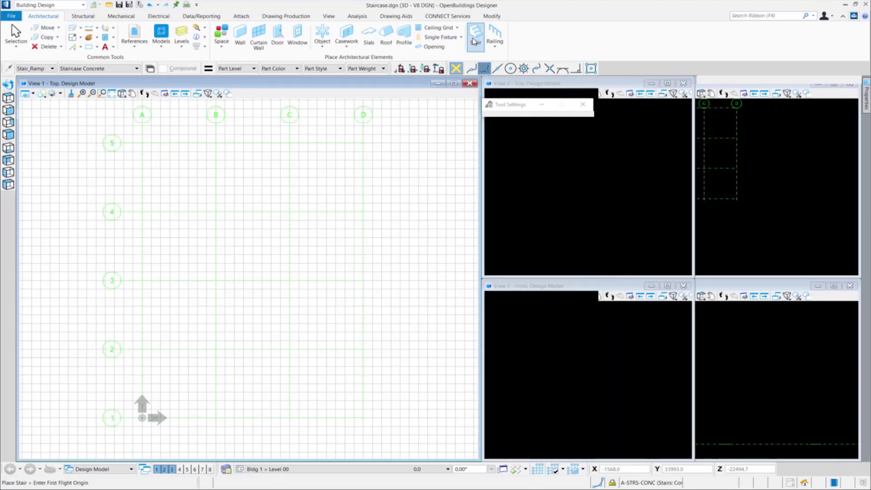
Start the Stair tool and set the quarter-turn concrete stair's start at grid A1
left_click(474, 37)
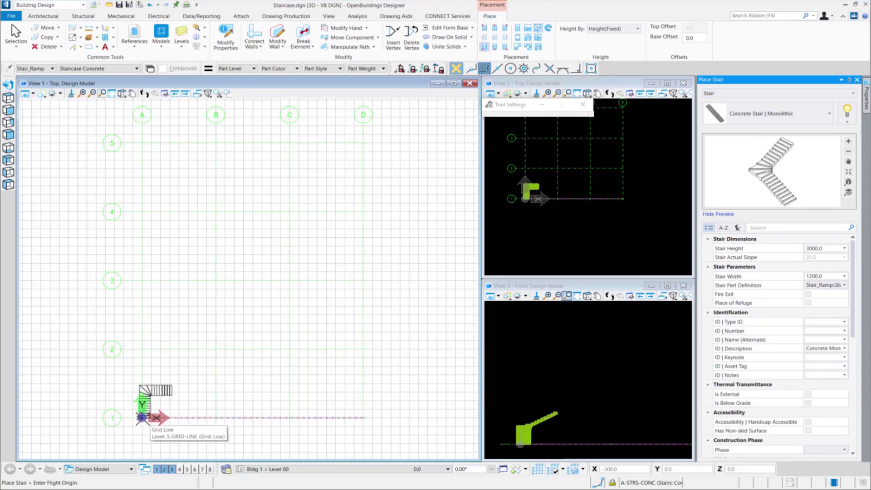
left_click(142, 417)
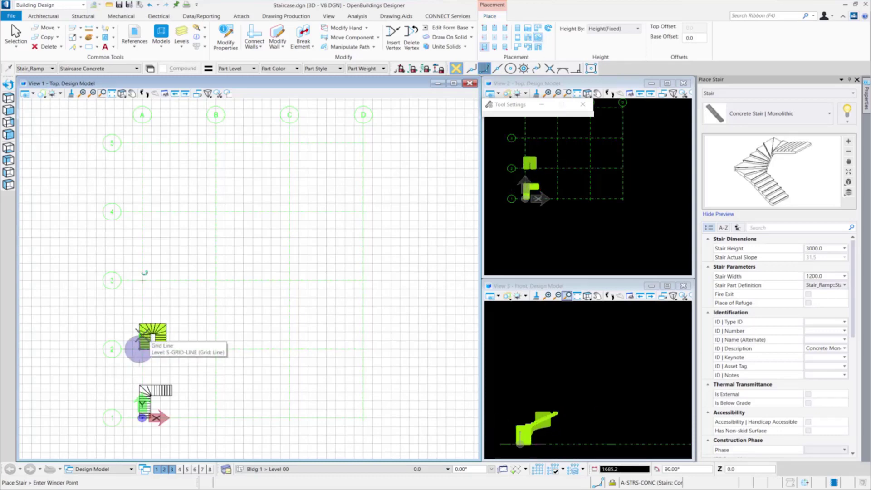
Place the half-turn concrete monolithic stair at grid intersection A2
left_click(145, 345)
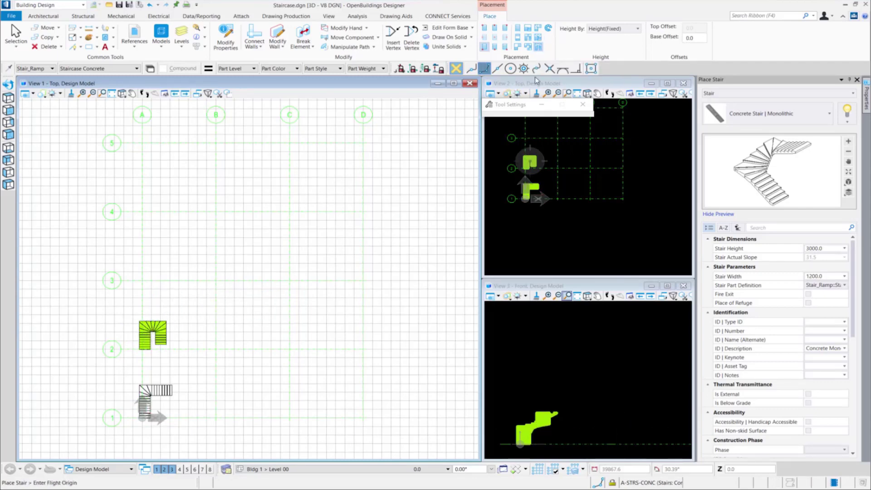
Place the two-quarter-turn stair along gridline A, turning near grid line 4
left_click(138, 280)
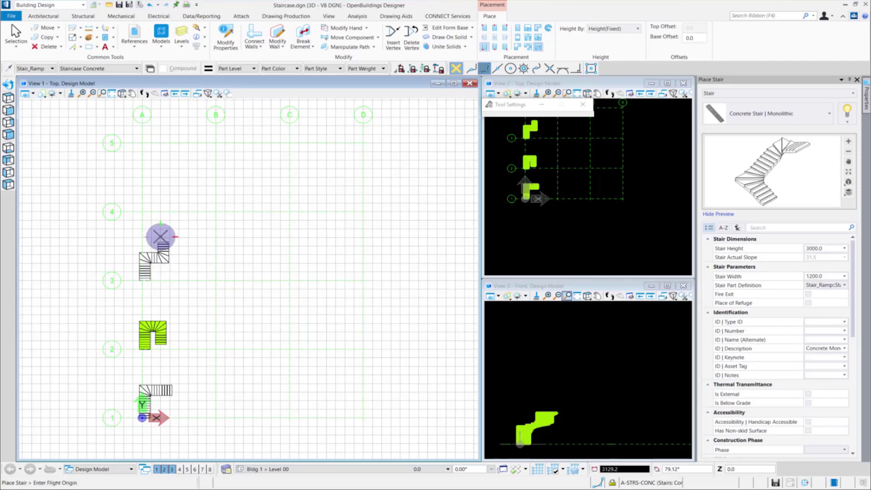
left_click(286, 16)
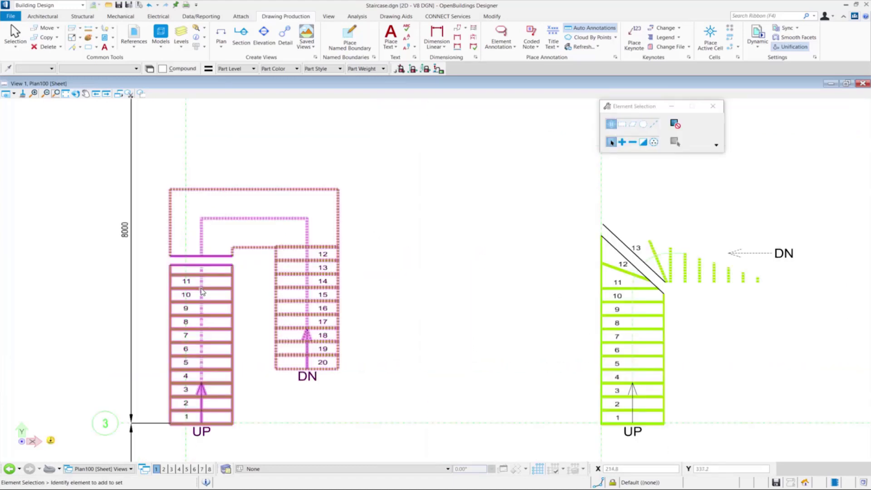
mouse_move(194, 290)
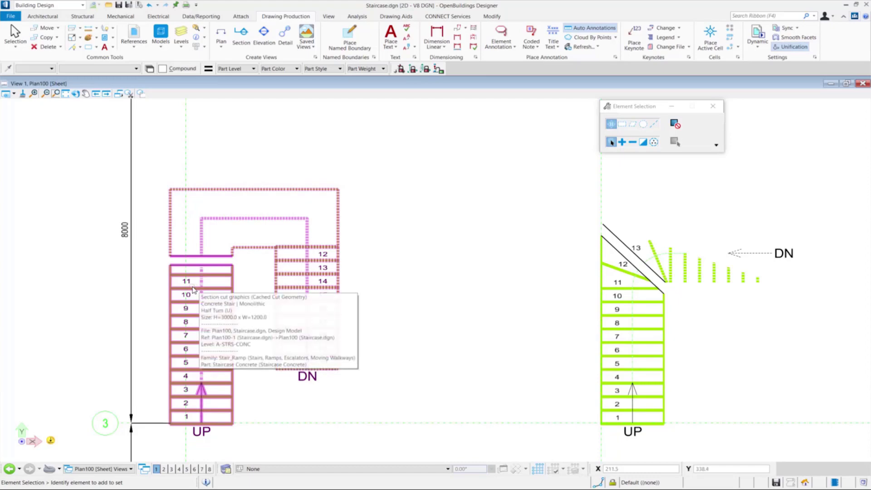